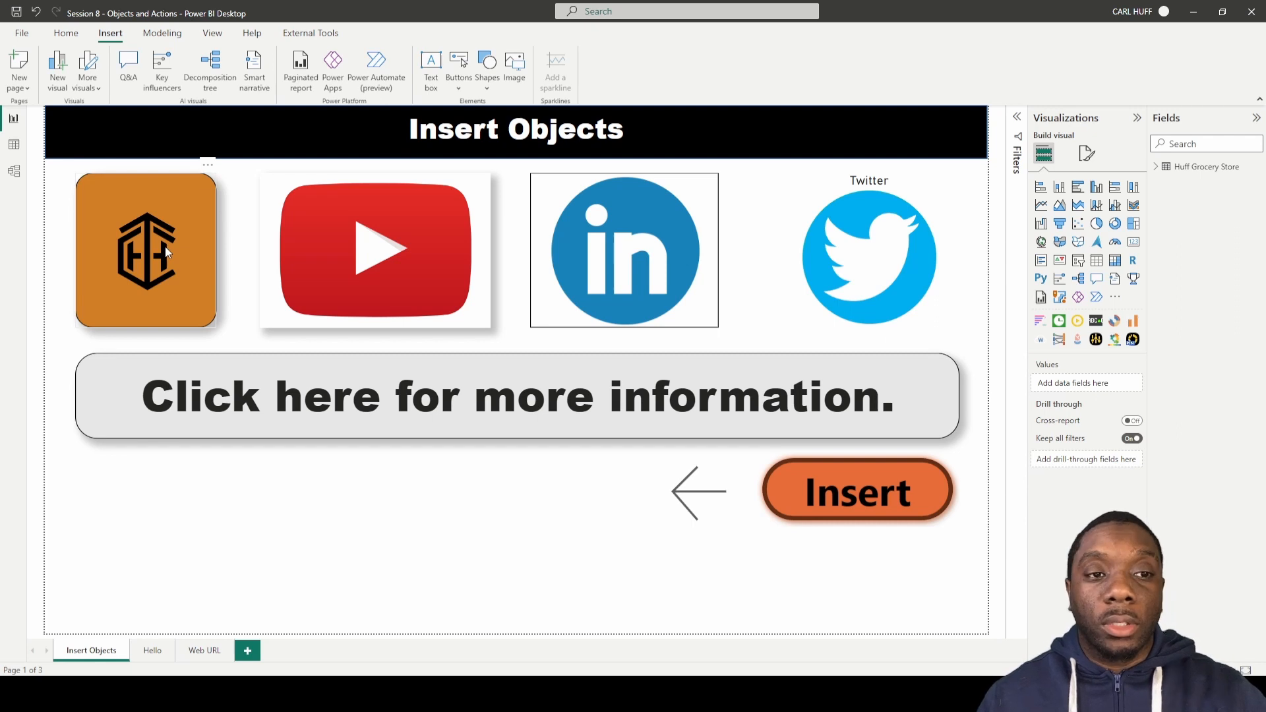
mouse_move(153, 244)
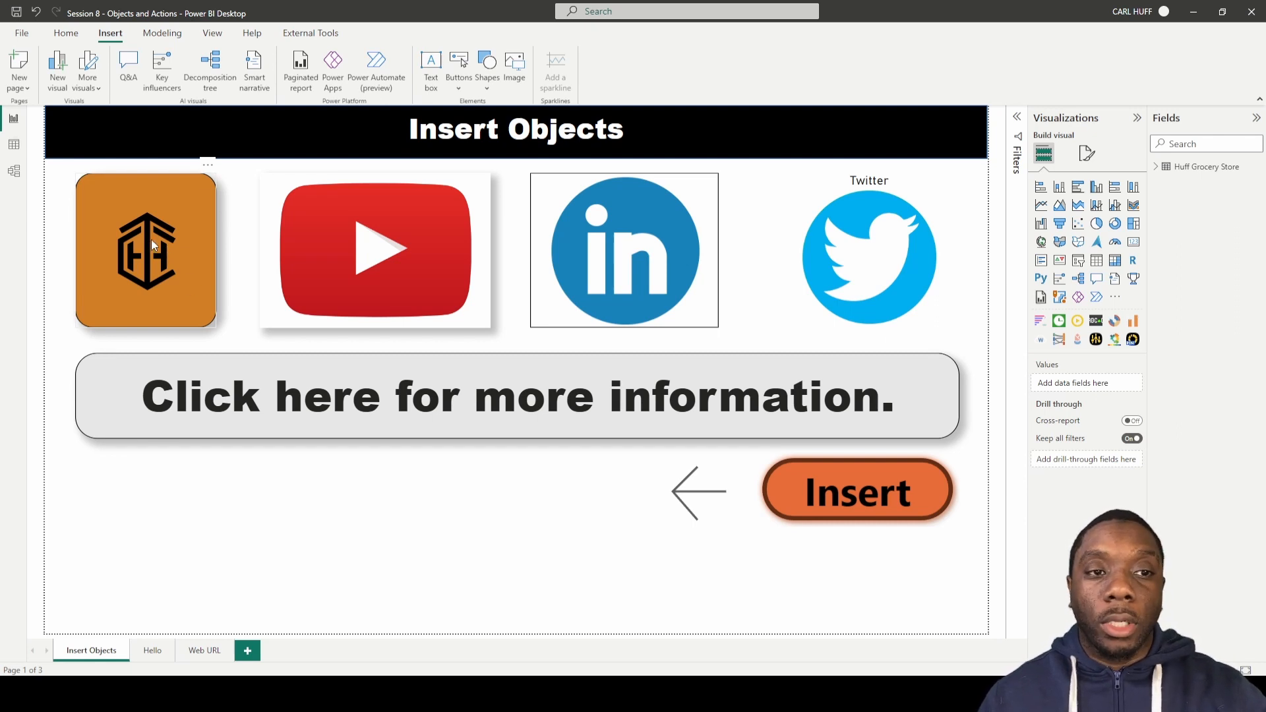
Turn on the orange website logo's Action and set its type to Web URL.
left_click(151, 247)
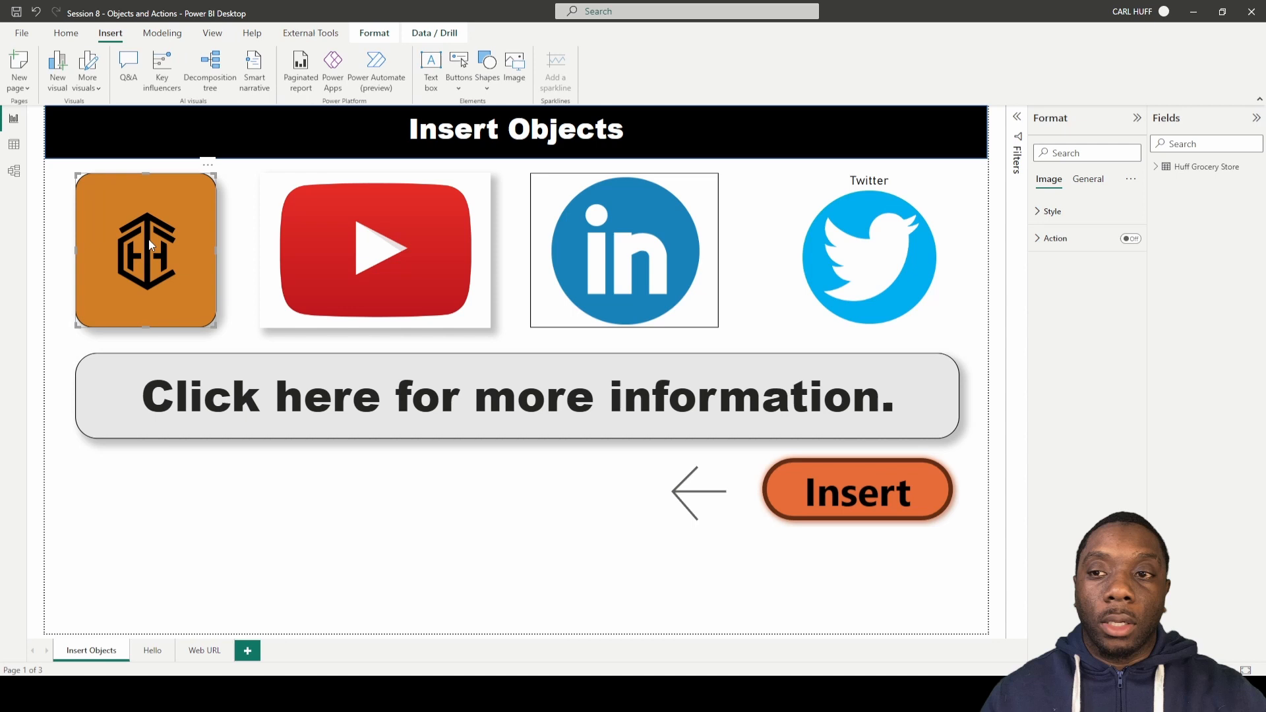
mouse_move(670, 286)
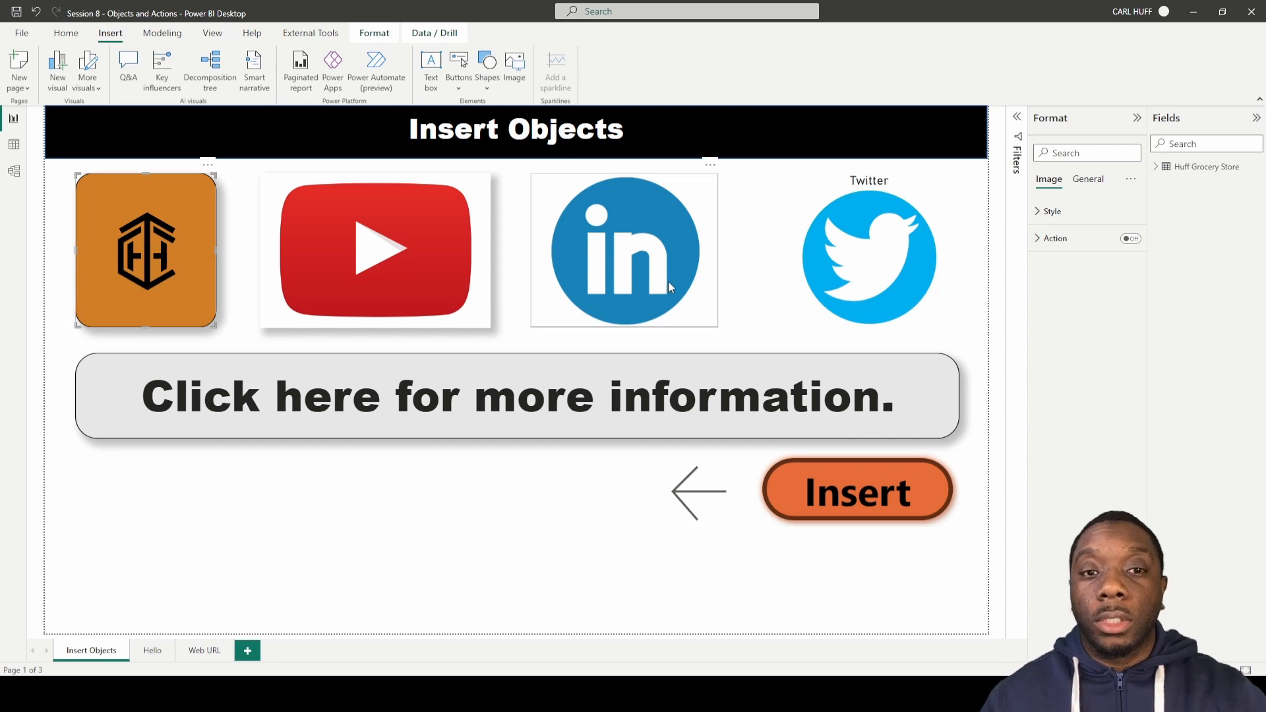
left_click(1130, 239)
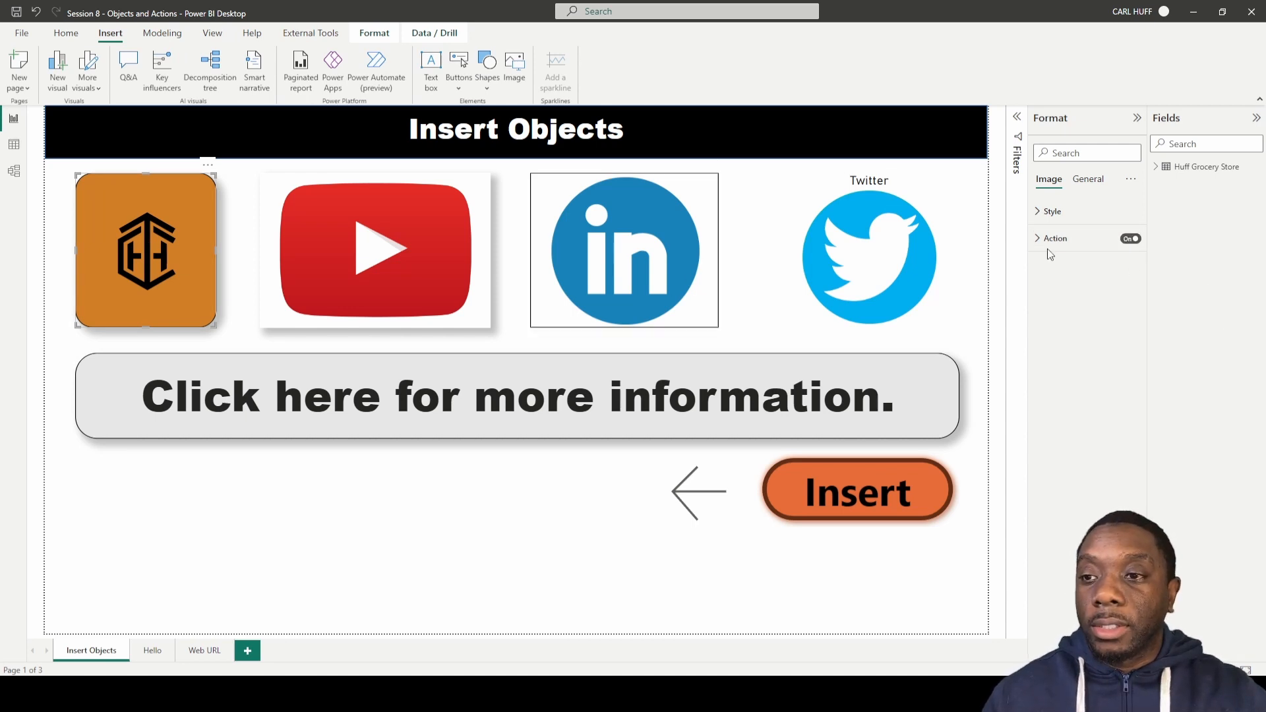
left_click(1038, 238)
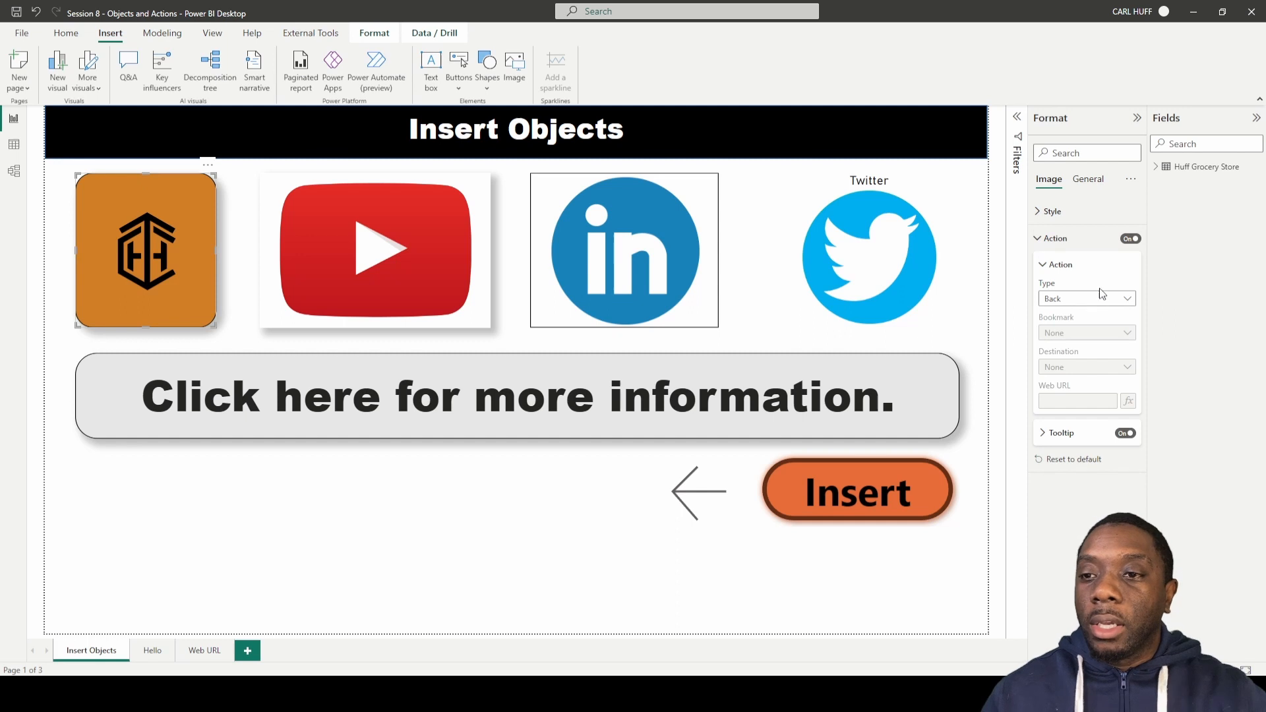
mouse_move(1112, 286)
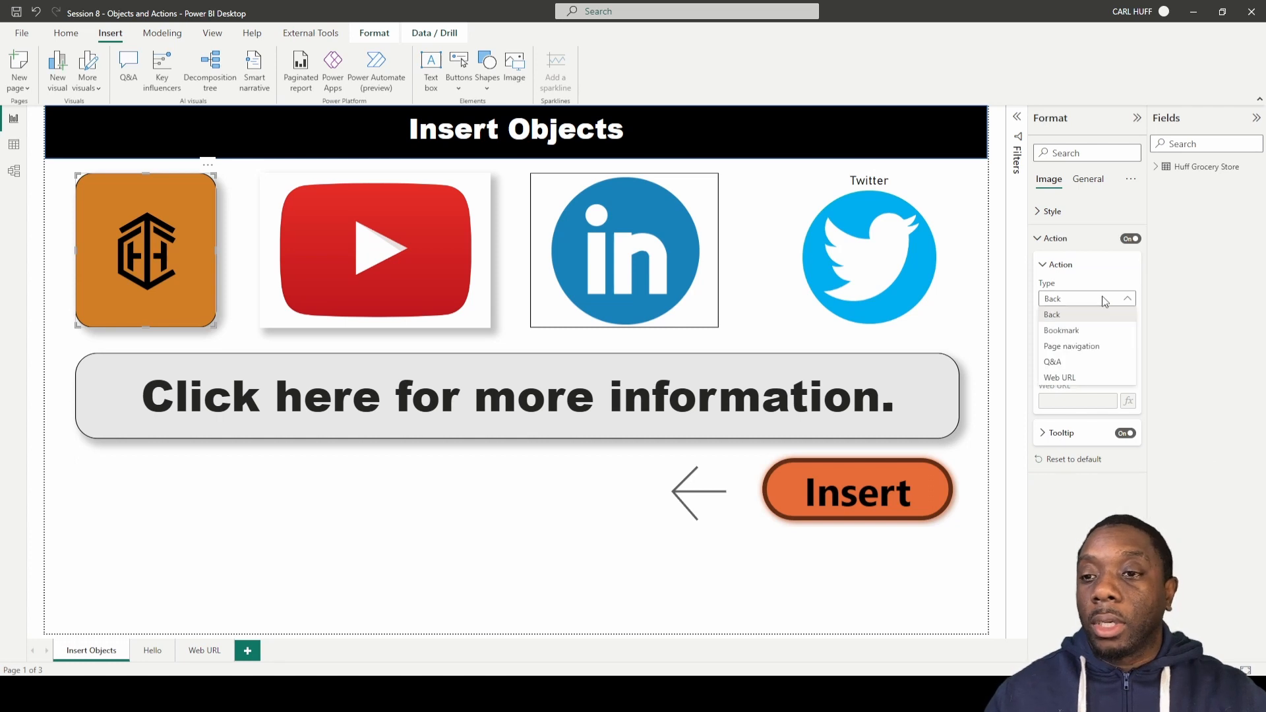
mouse_move(1060, 377)
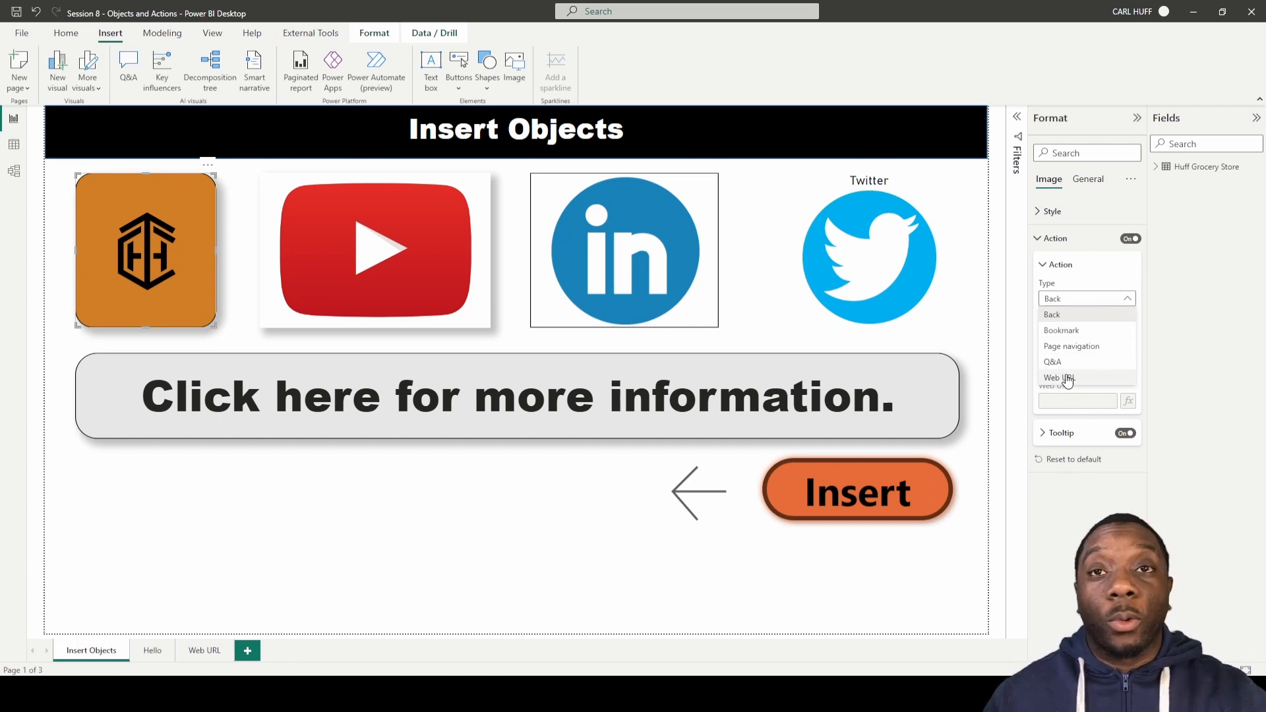
left_click(1058, 378)
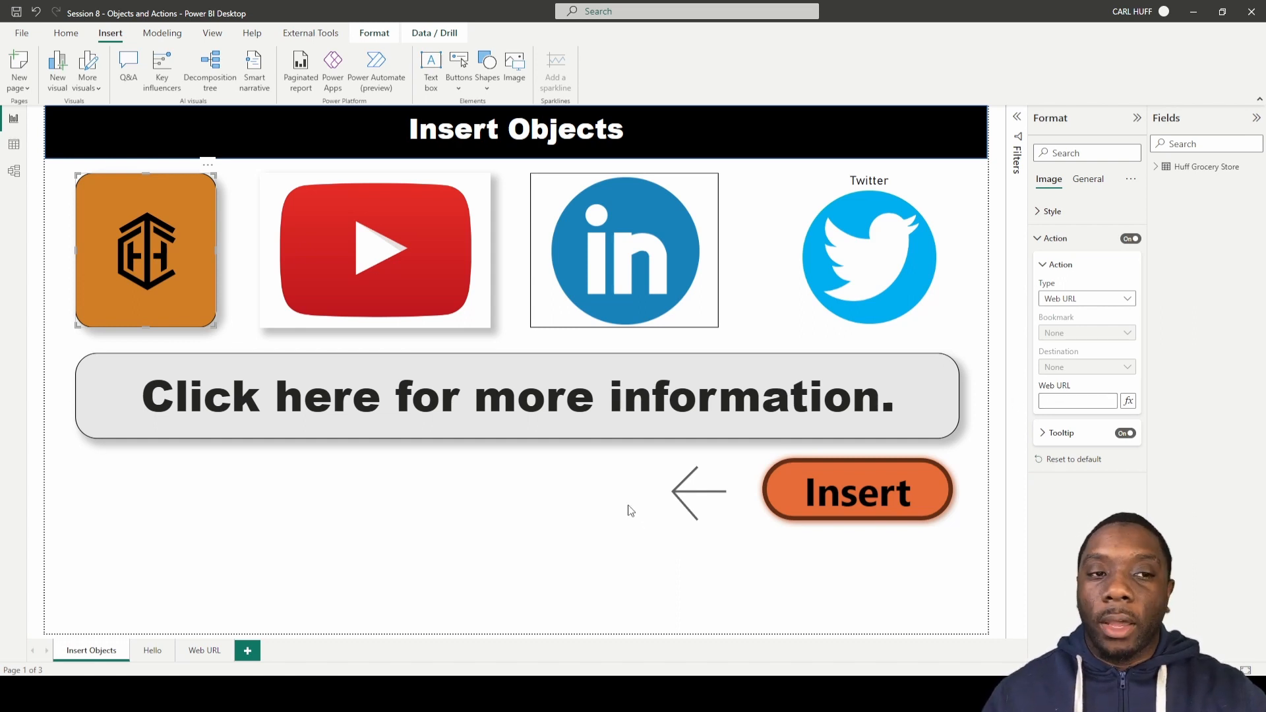
mouse_move(229, 552)
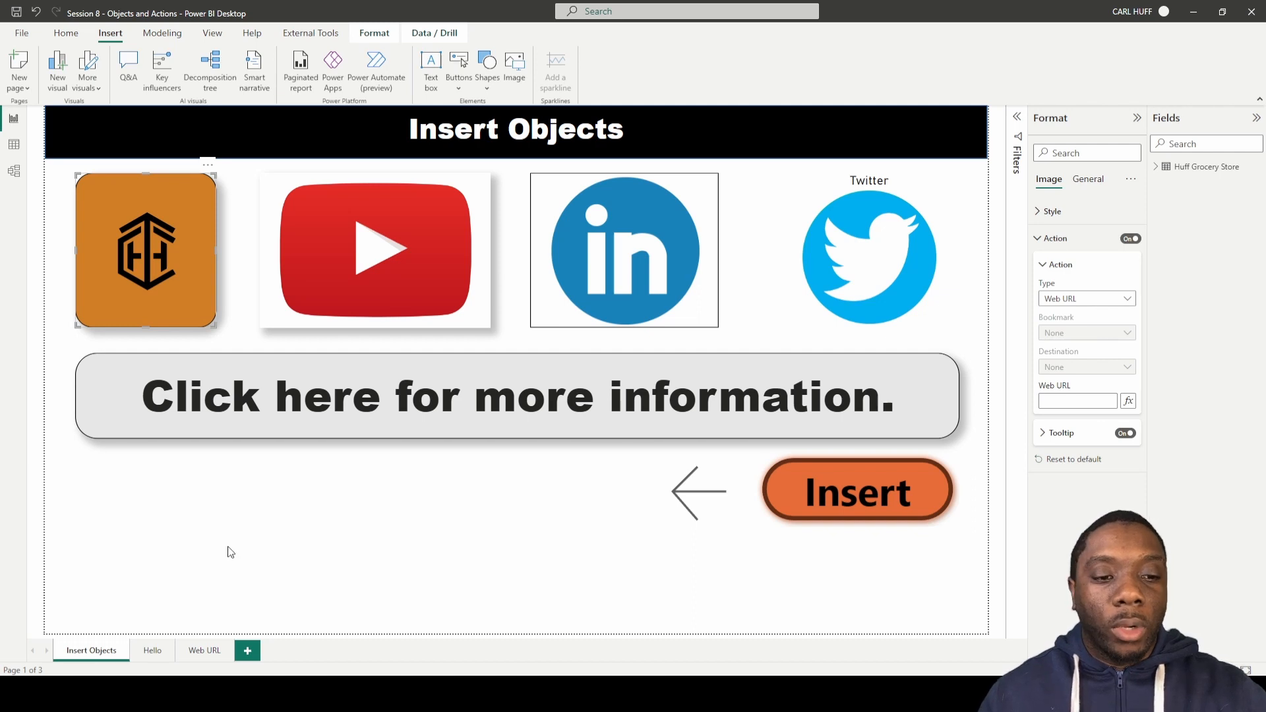
Copy the Website link address from the Web URL page's text box, then return to Insert Objects.
left_click(204, 651)
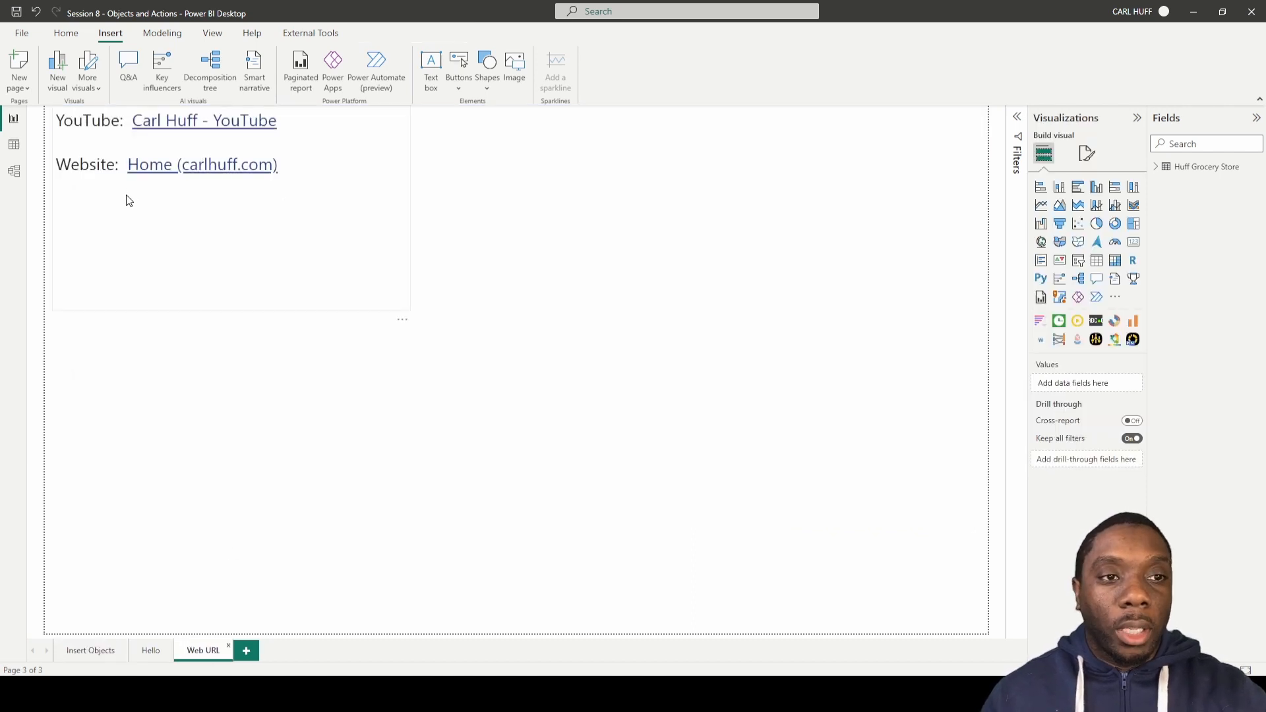
left_click(224, 165)
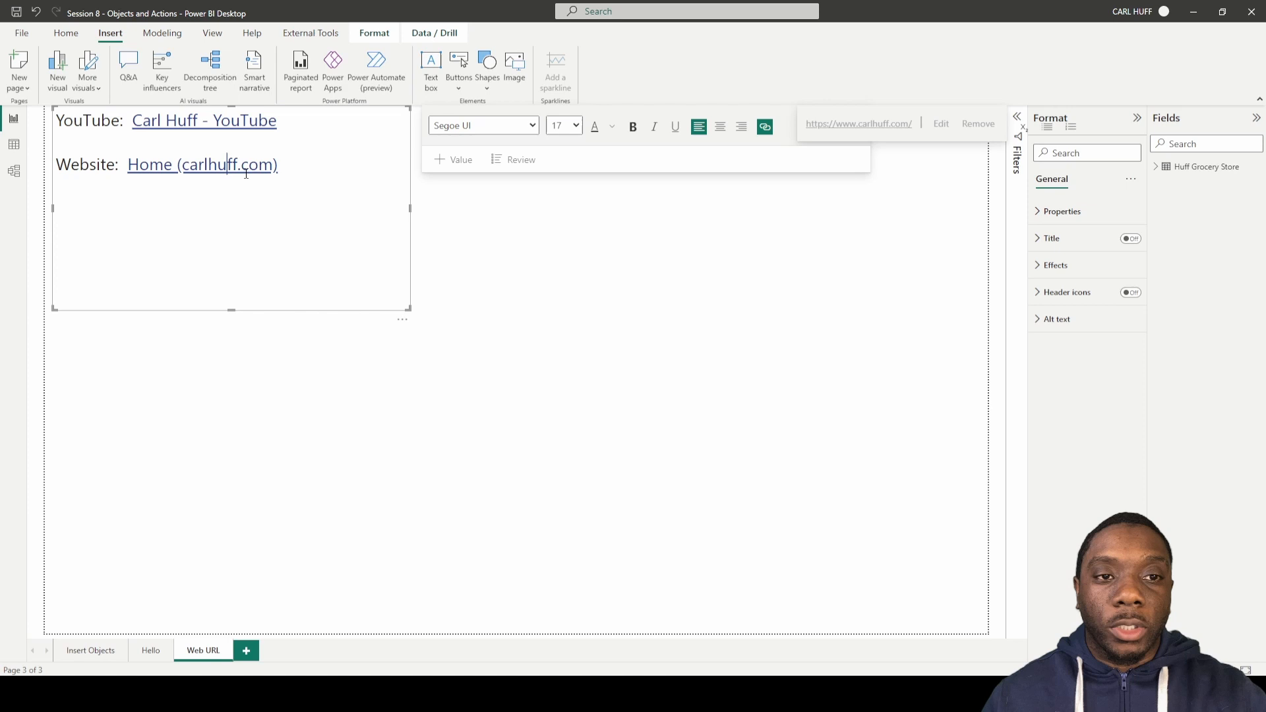
left_click(941, 123)
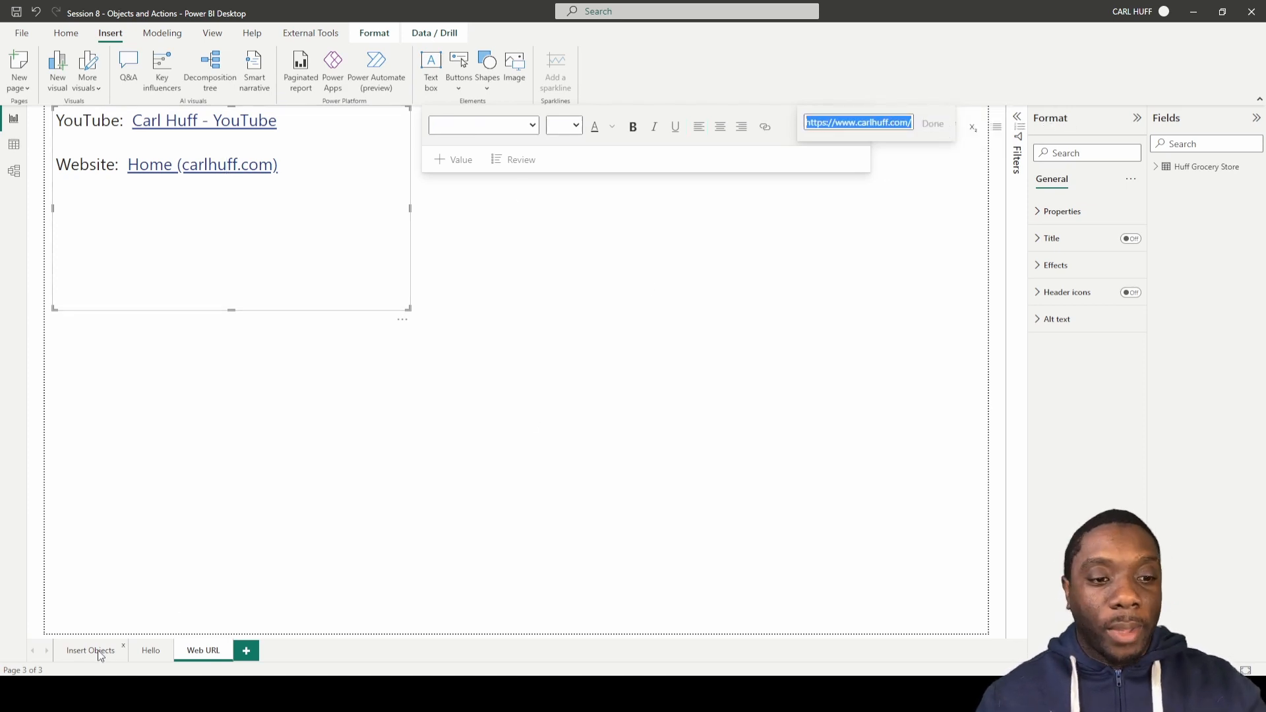
left_click(90, 650)
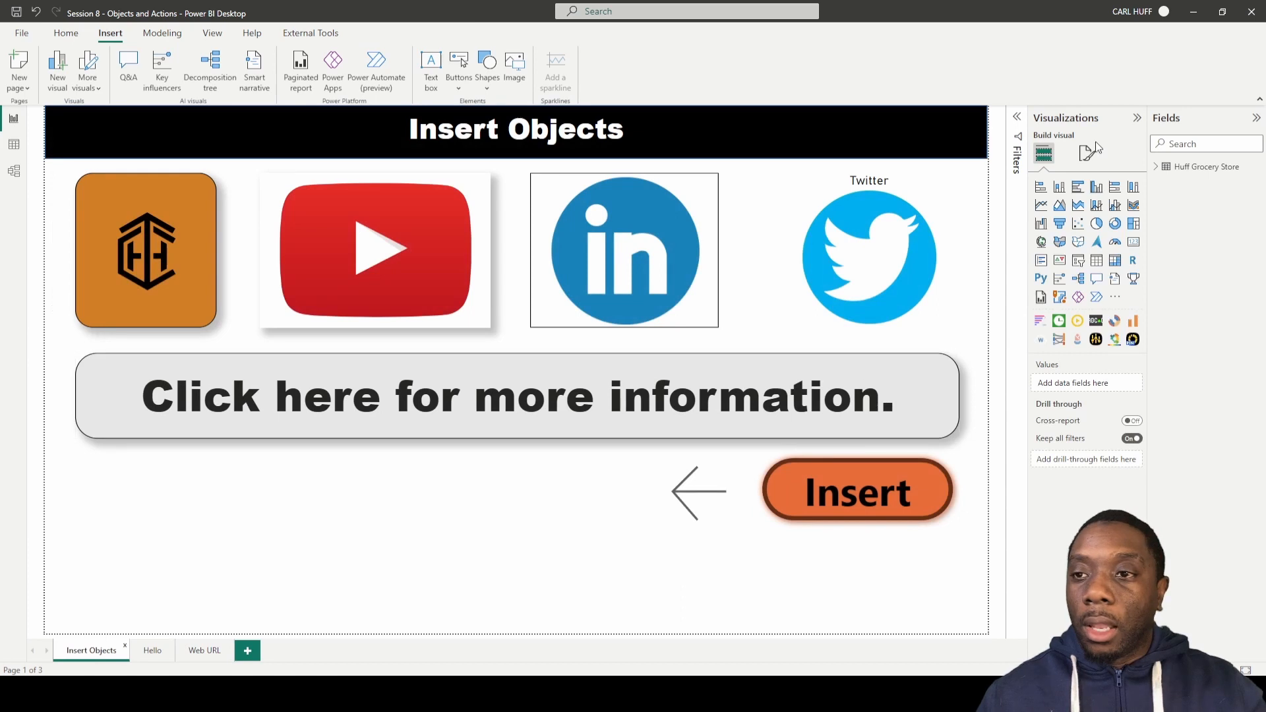
left_click(146, 250)
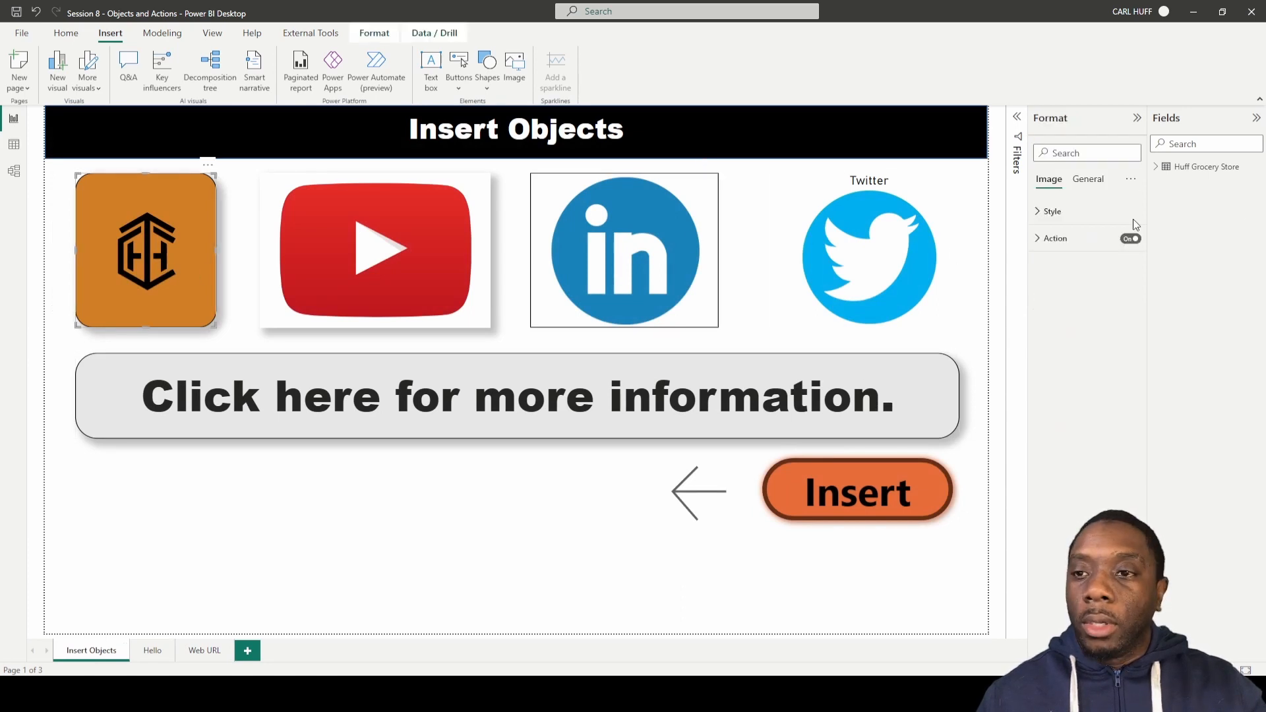
left_click(1038, 238)
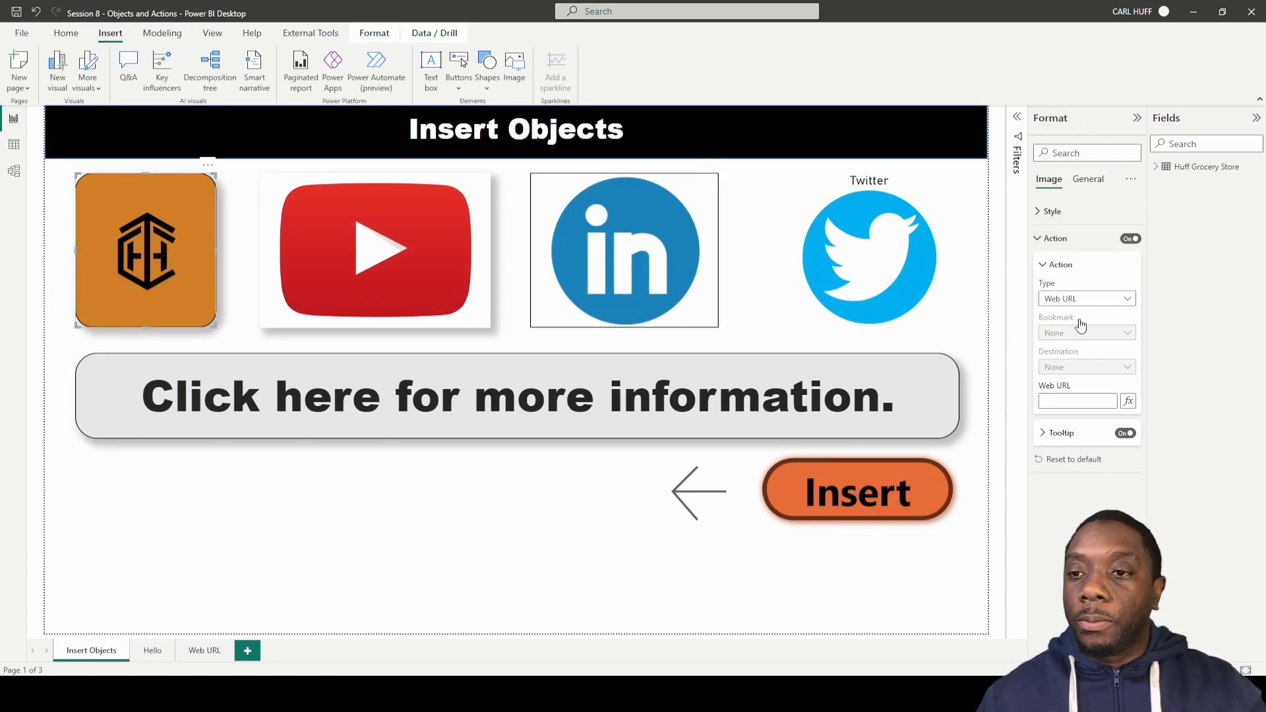
type("//www.carlhuff.com/")
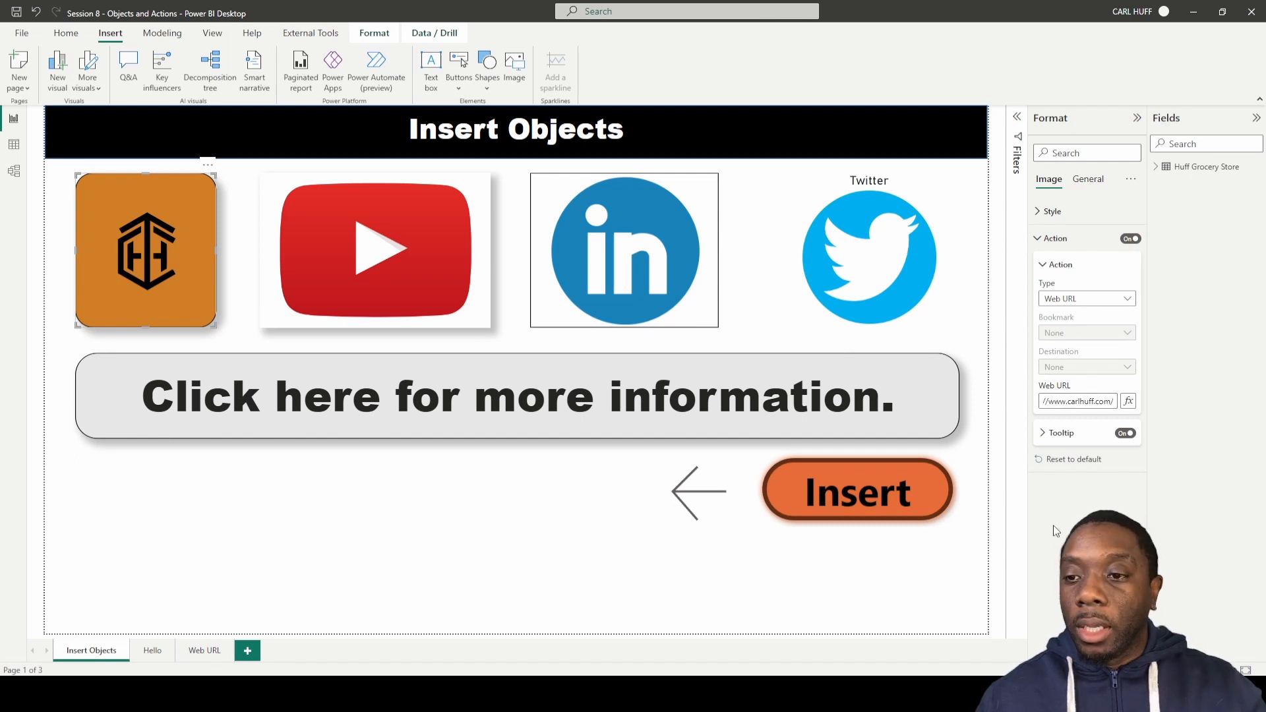
left_click(405, 549)
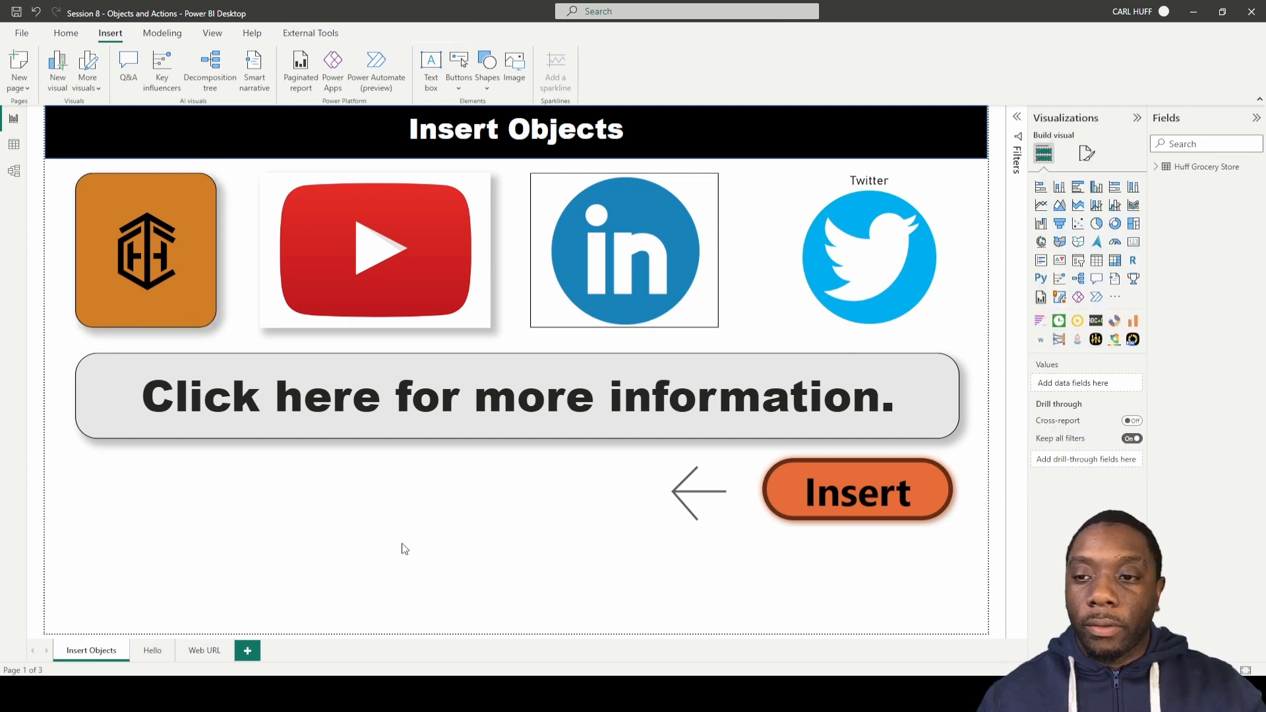
mouse_move(403, 536)
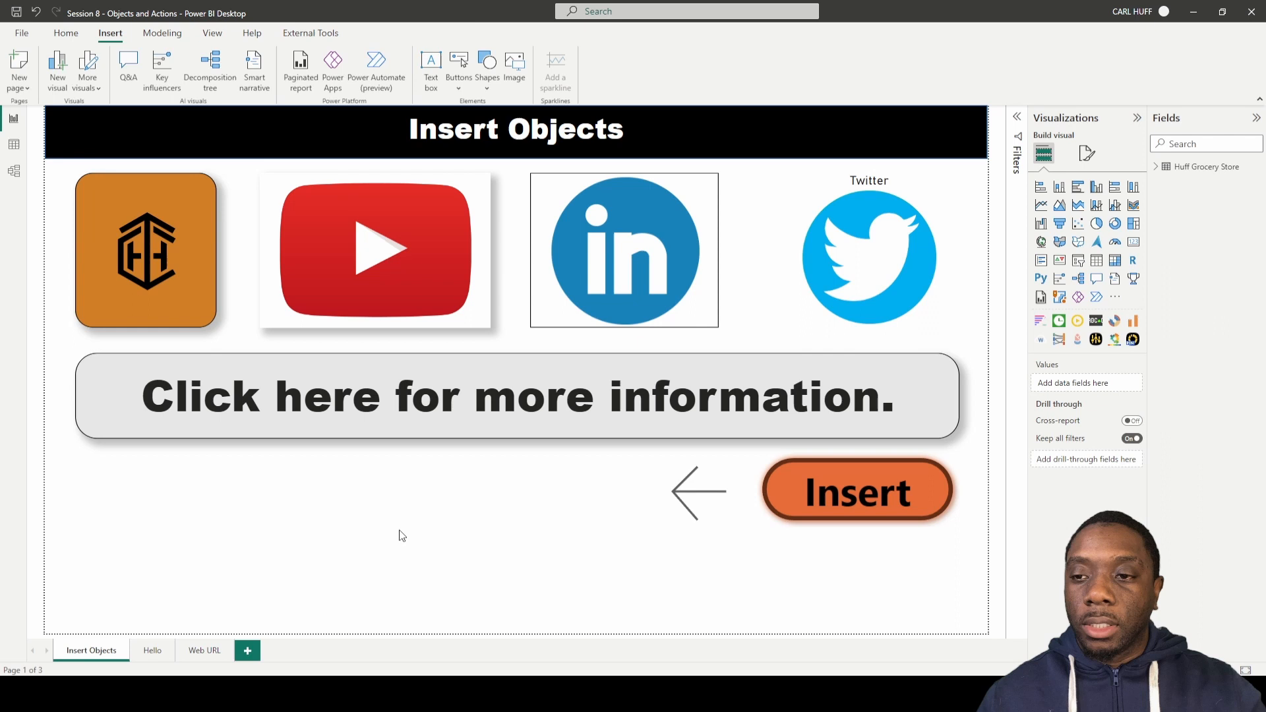
mouse_move(148, 259)
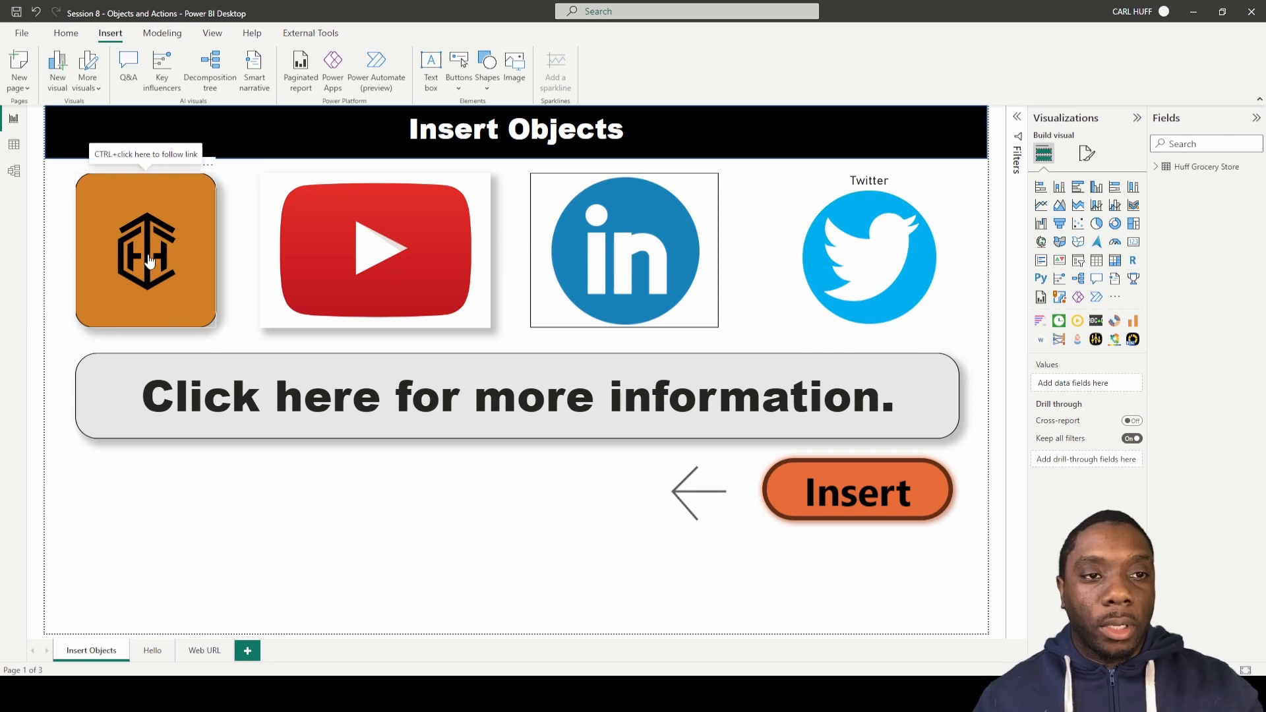
left_click(147, 257)
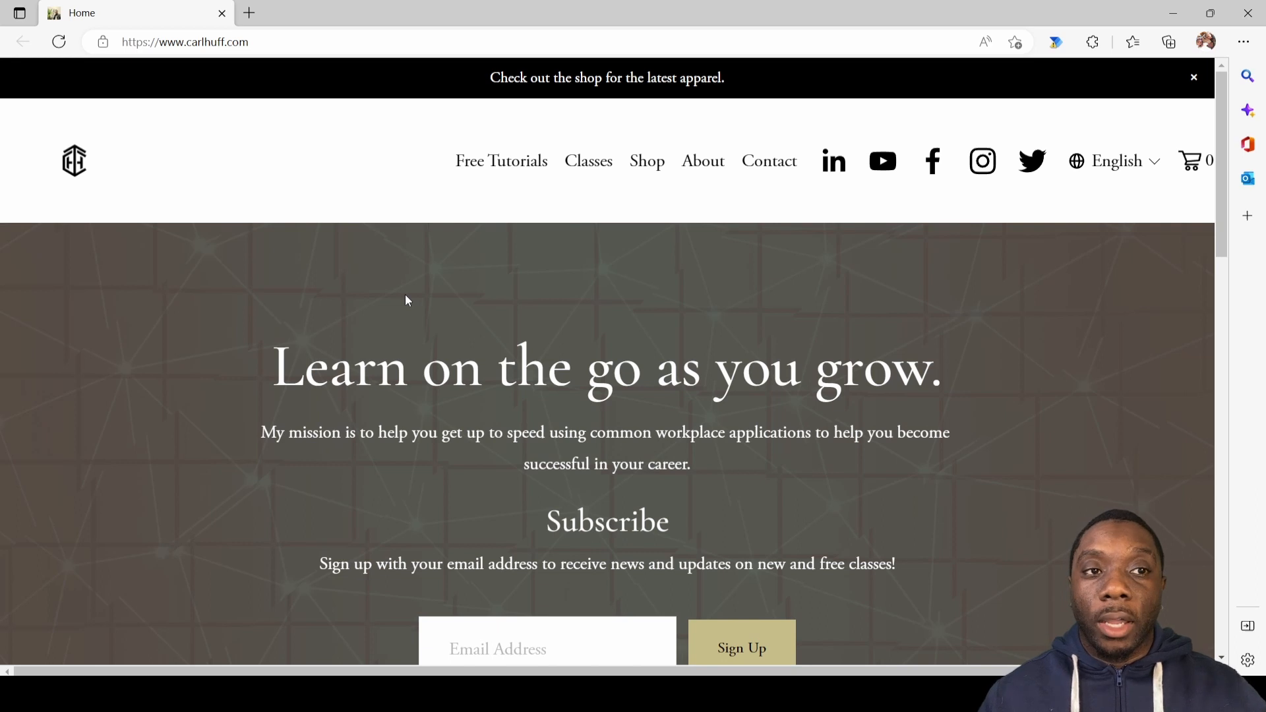
Scroll down and back up the carlhuff.com home page in Edge.
scroll("down", 3)
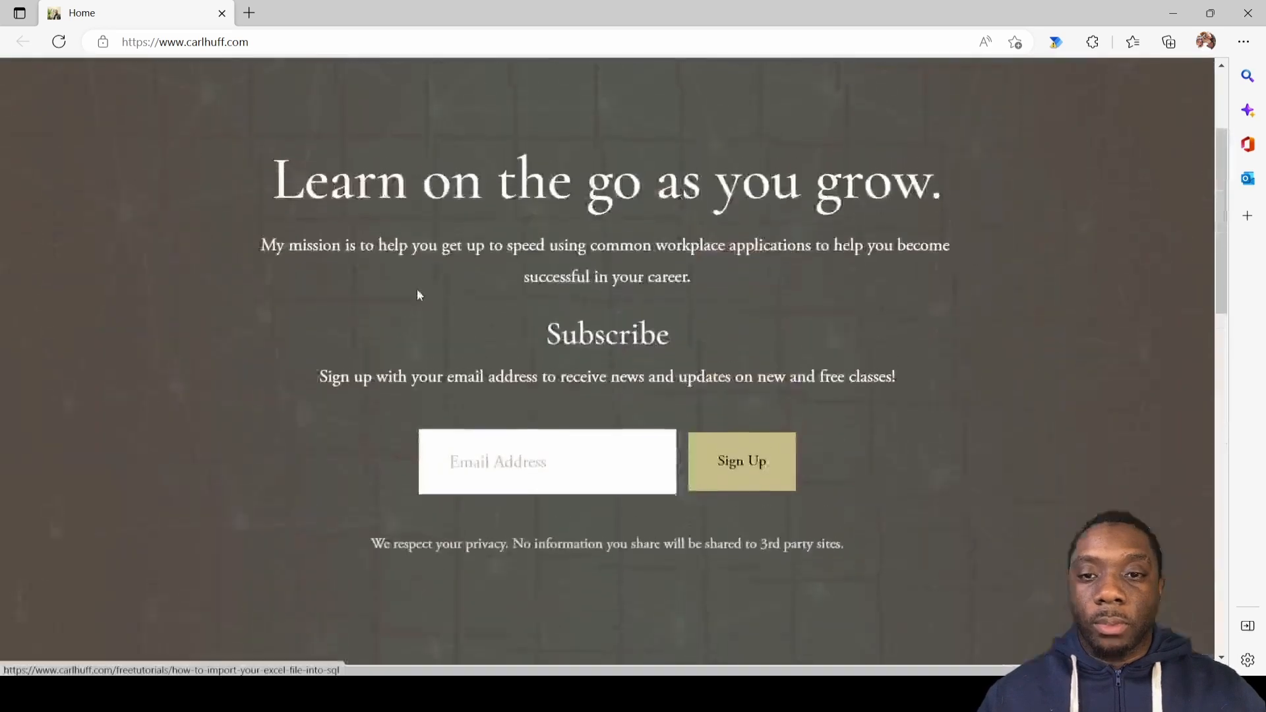
scroll("up", 3)
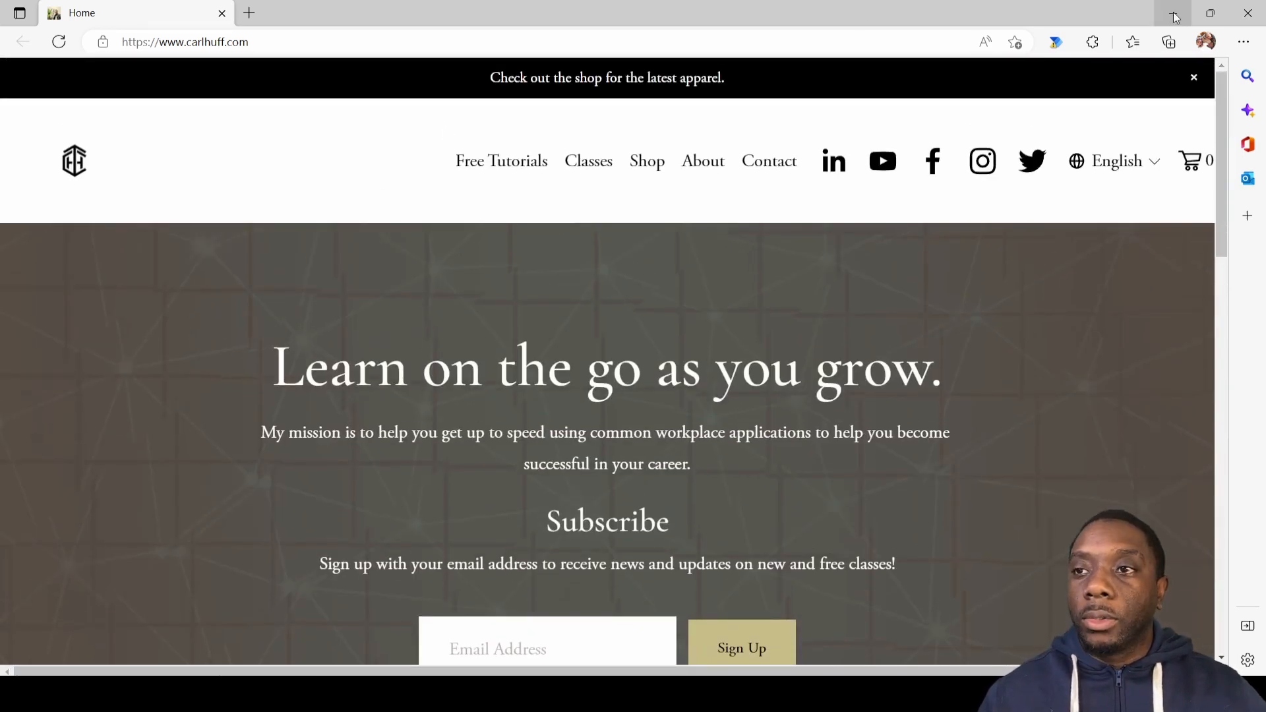
mouse_move(1174, 13)
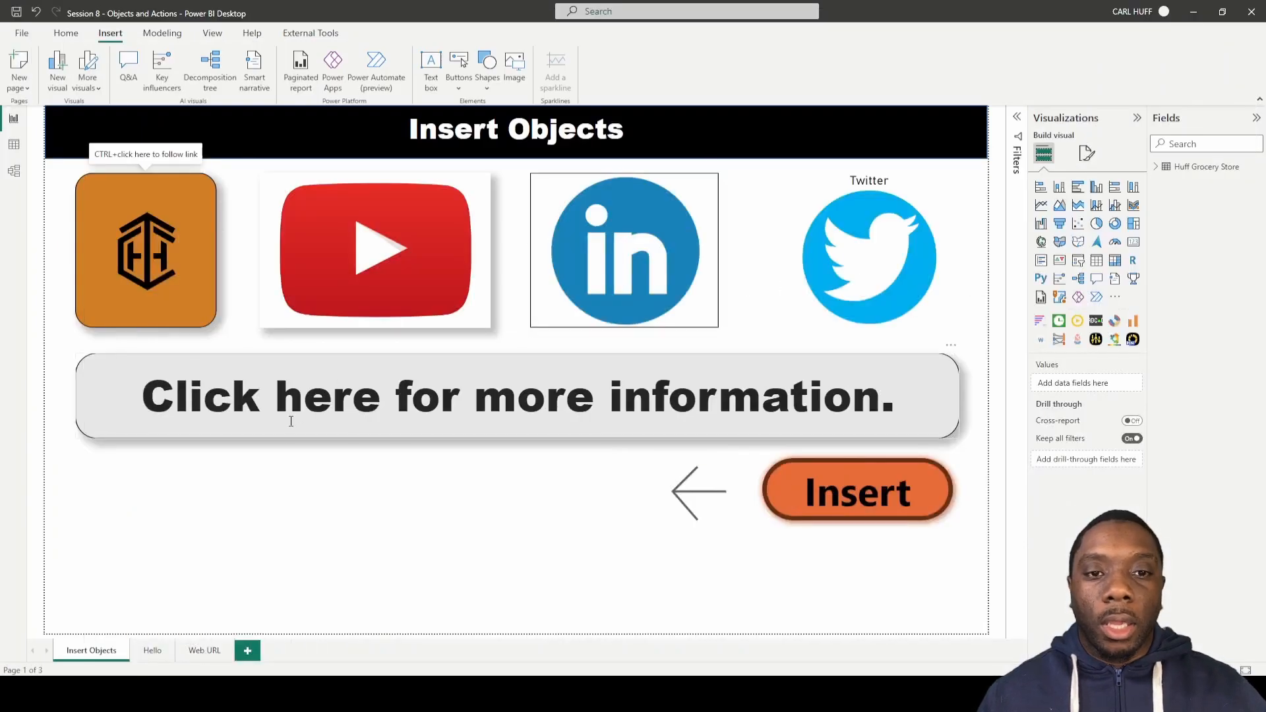
Turn on the YouTube image's Action as a Web URL, then go to the Web URL page.
left_click(400, 246)
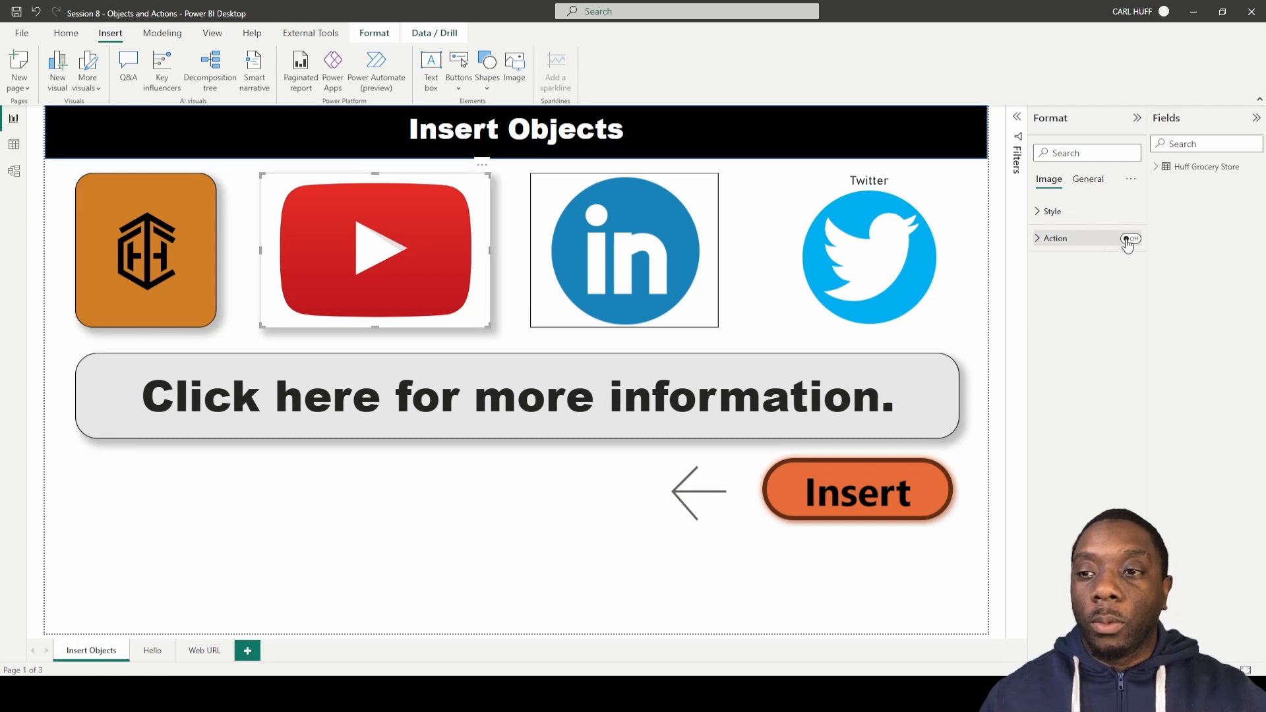
left_click(1128, 239)
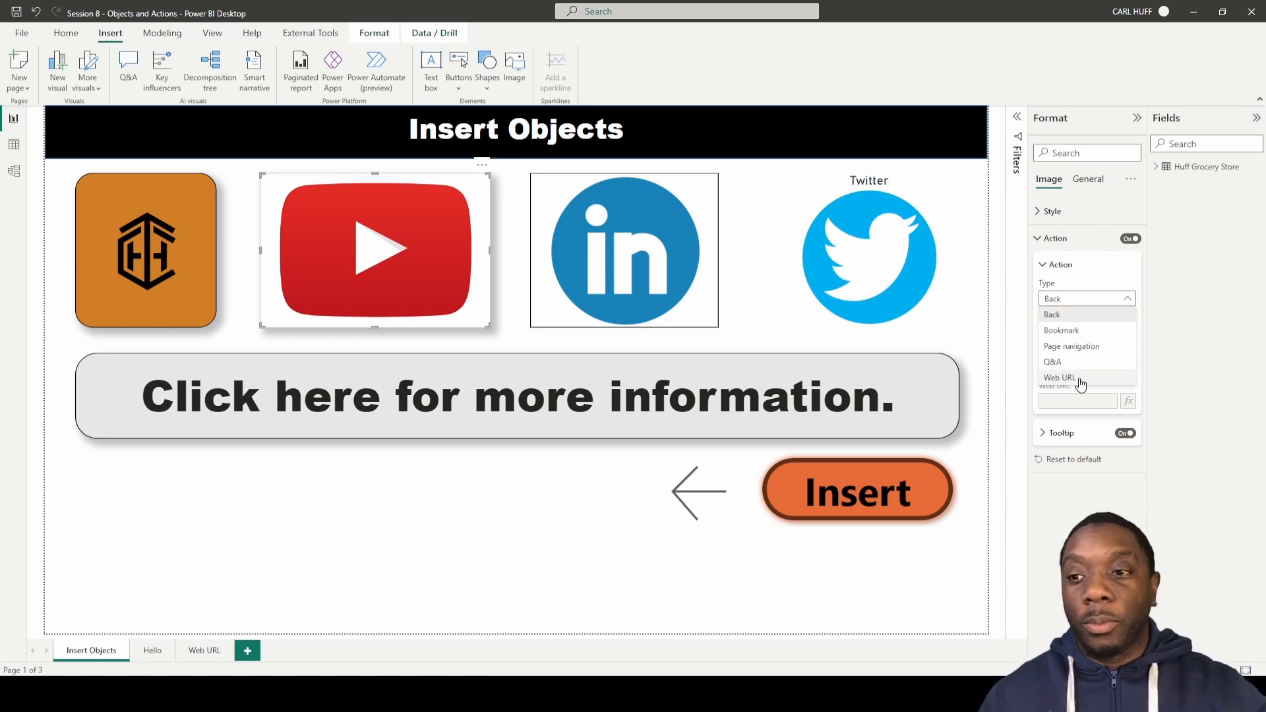
left_click(1059, 377)
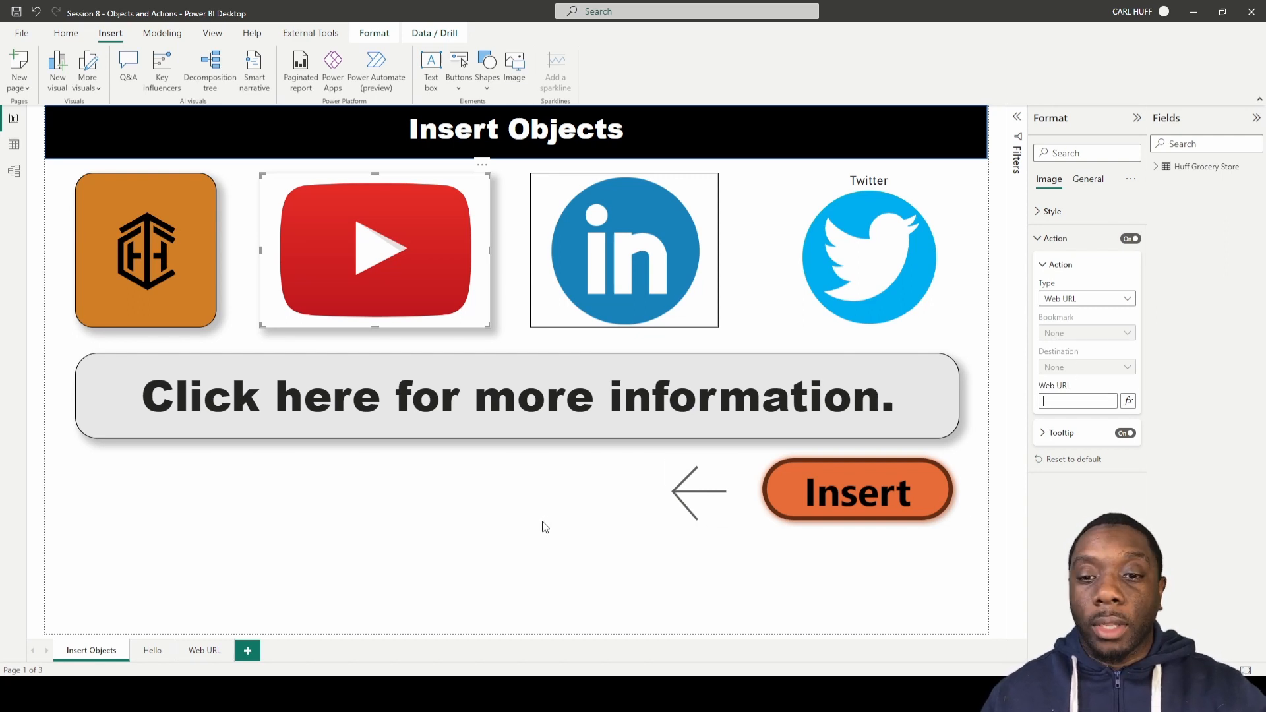
left_click(203, 650)
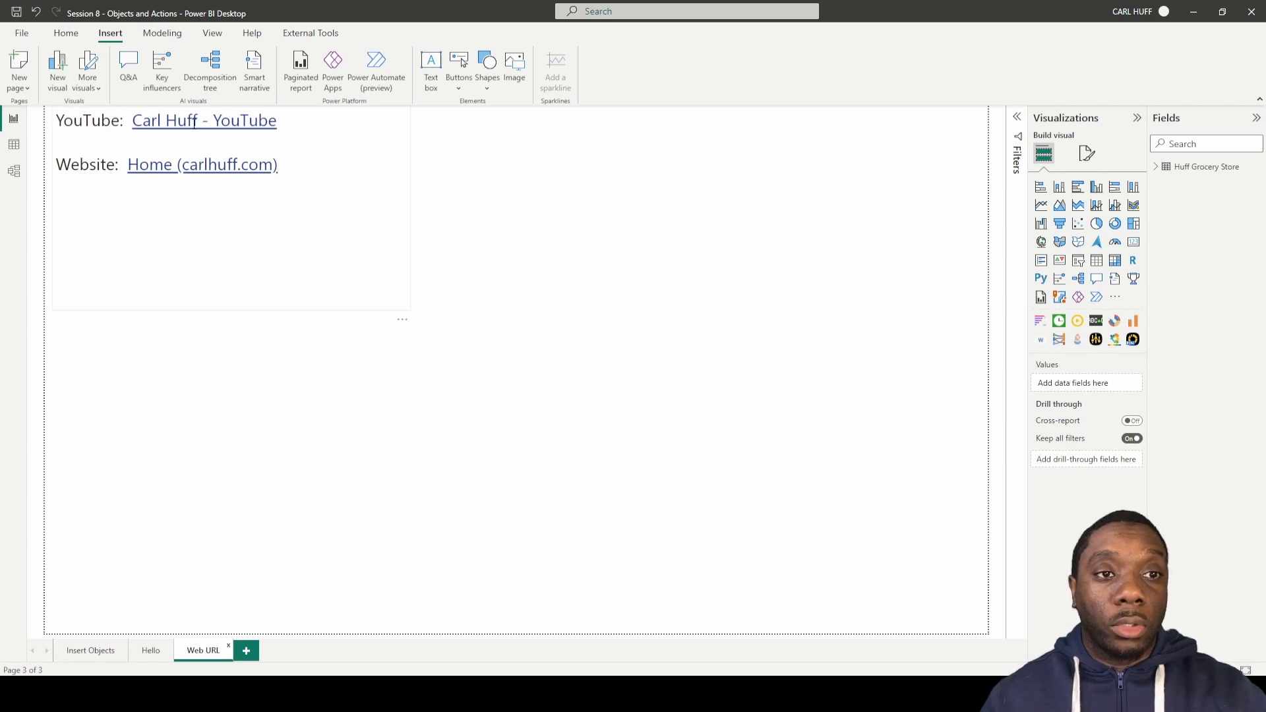
Copy the YouTube link's address from the text box and return to Insert Objects.
left_click(204, 120)
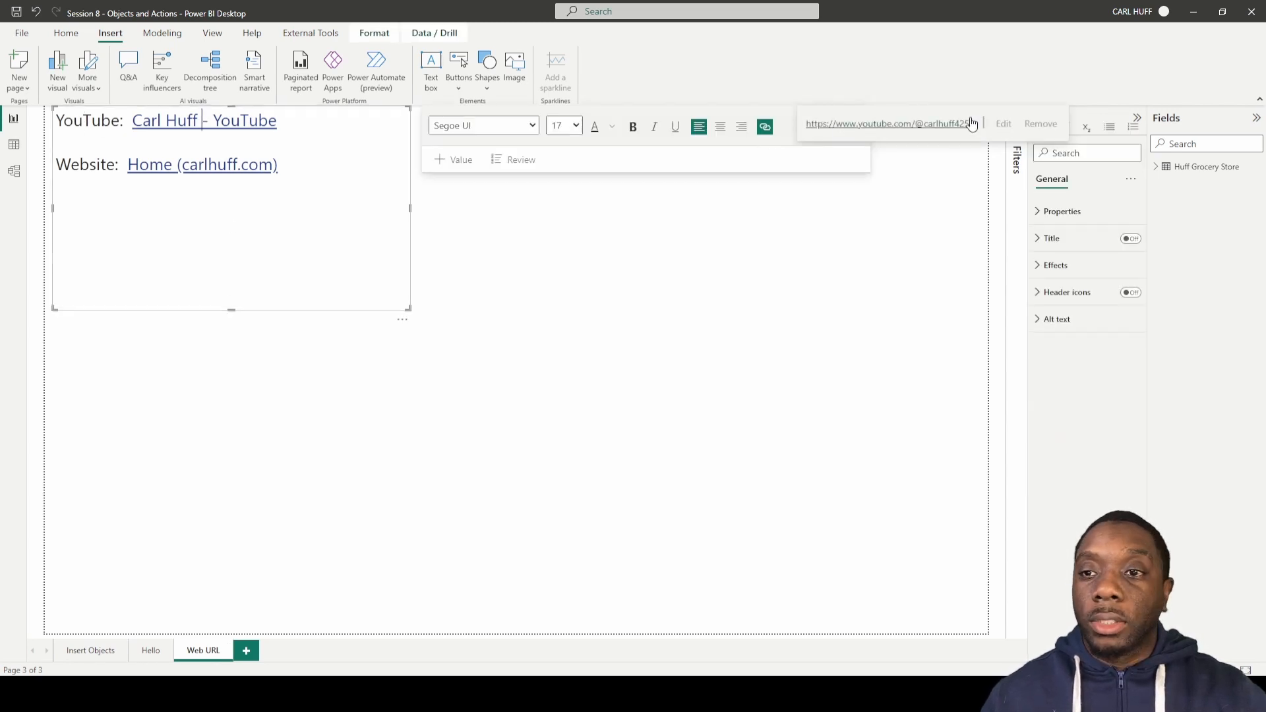
left_click(1004, 124)
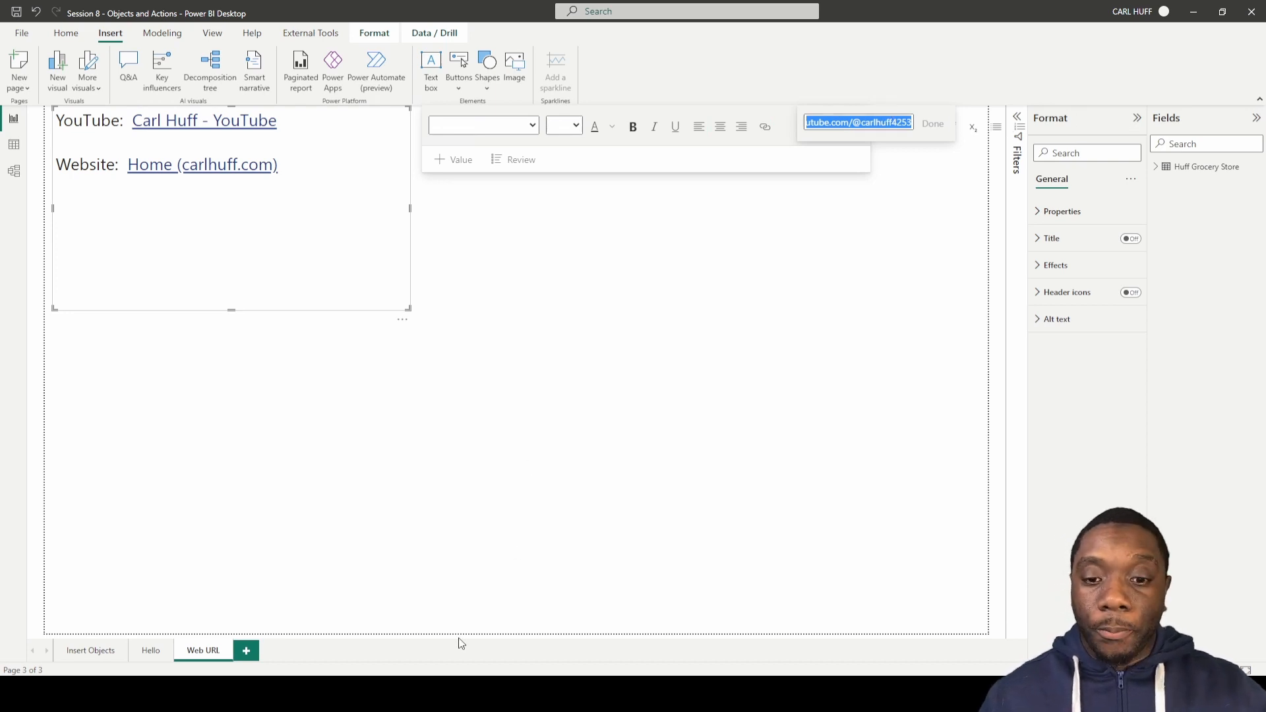
left_click(90, 650)
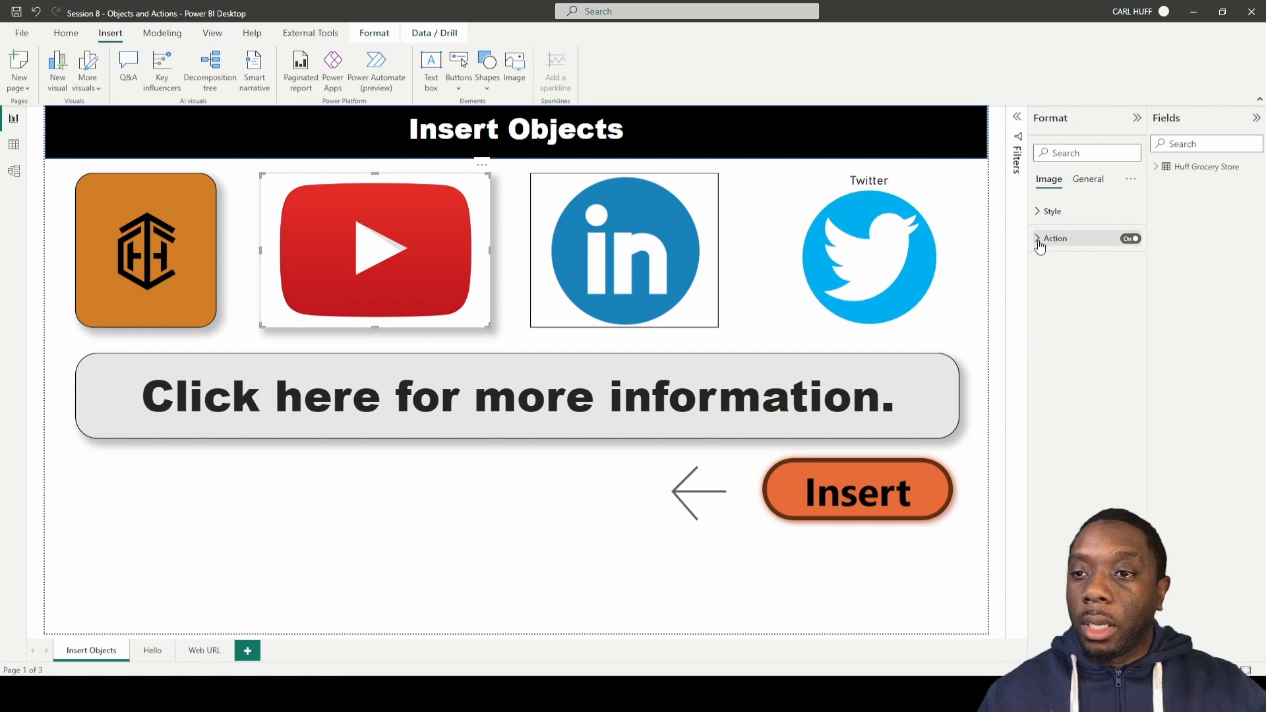
Paste the YouTube channel address (.com@carlhuff4253) into the YouTube image's Web URL box and deselect the image.
left_click(1037, 238)
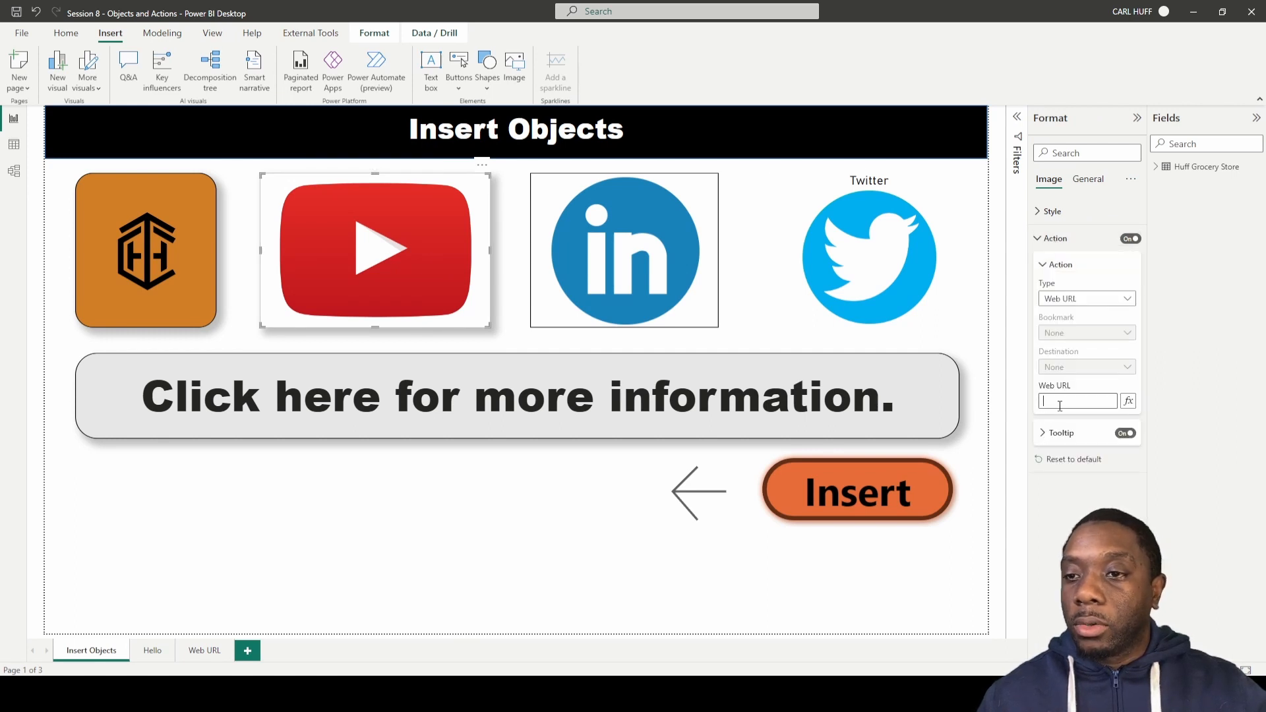
type(".com@carlhuff4253")
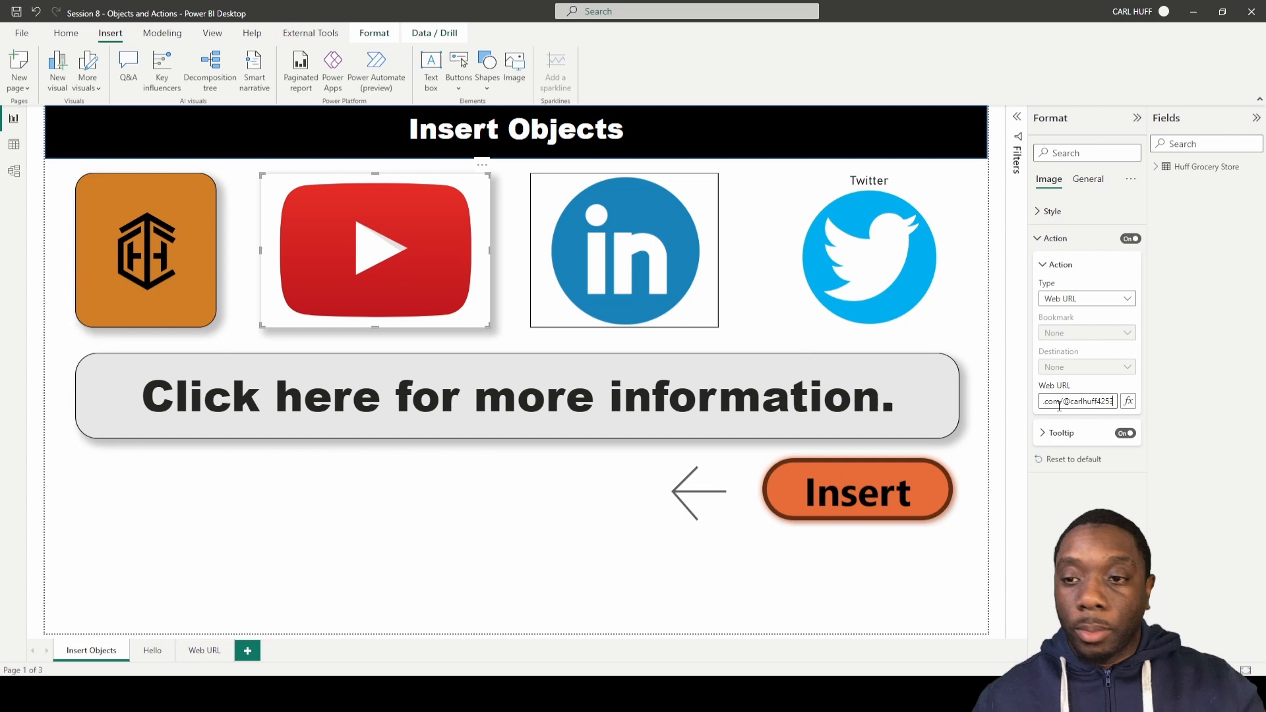
left_click(474, 543)
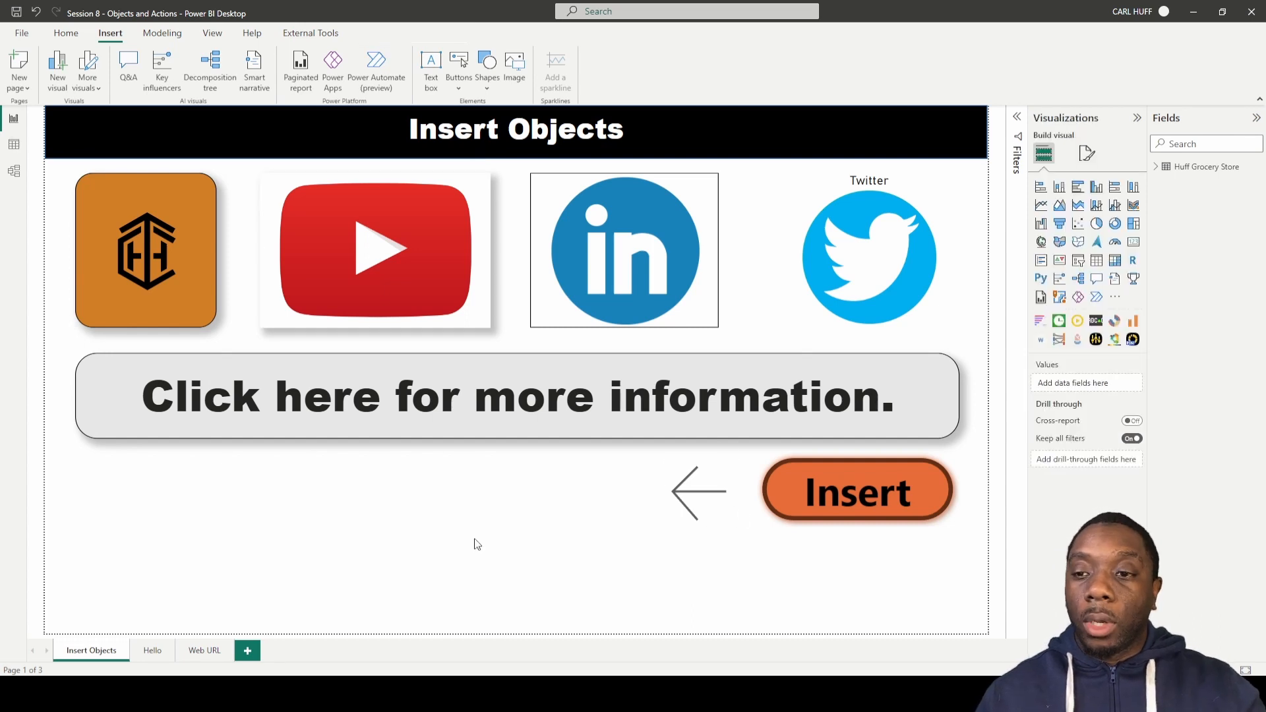
mouse_move(348, 262)
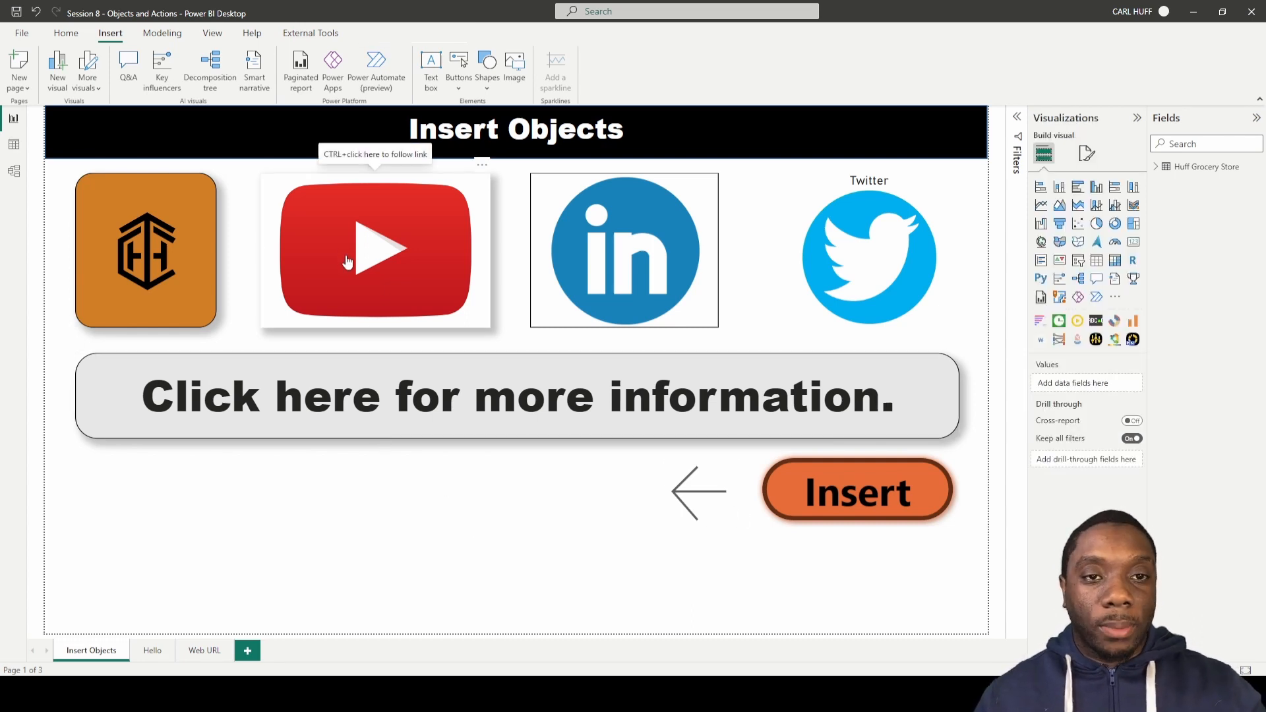
mouse_move(378, 243)
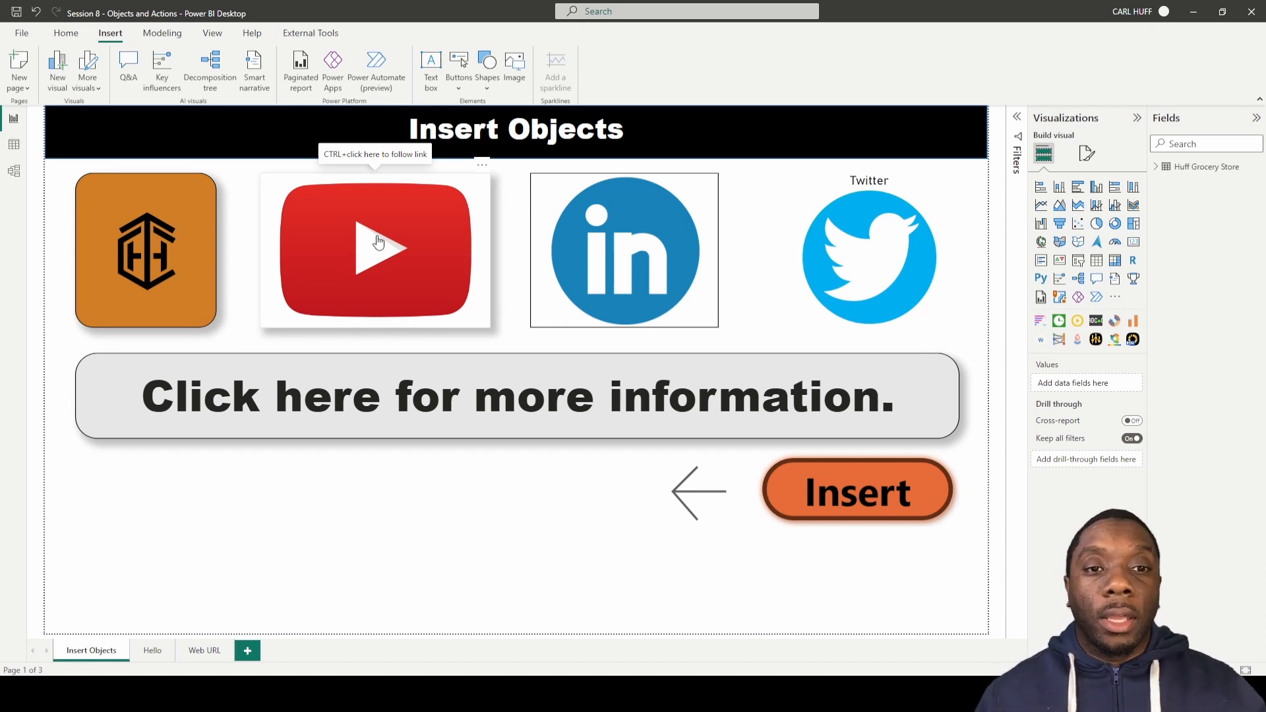
left_click(379, 242)
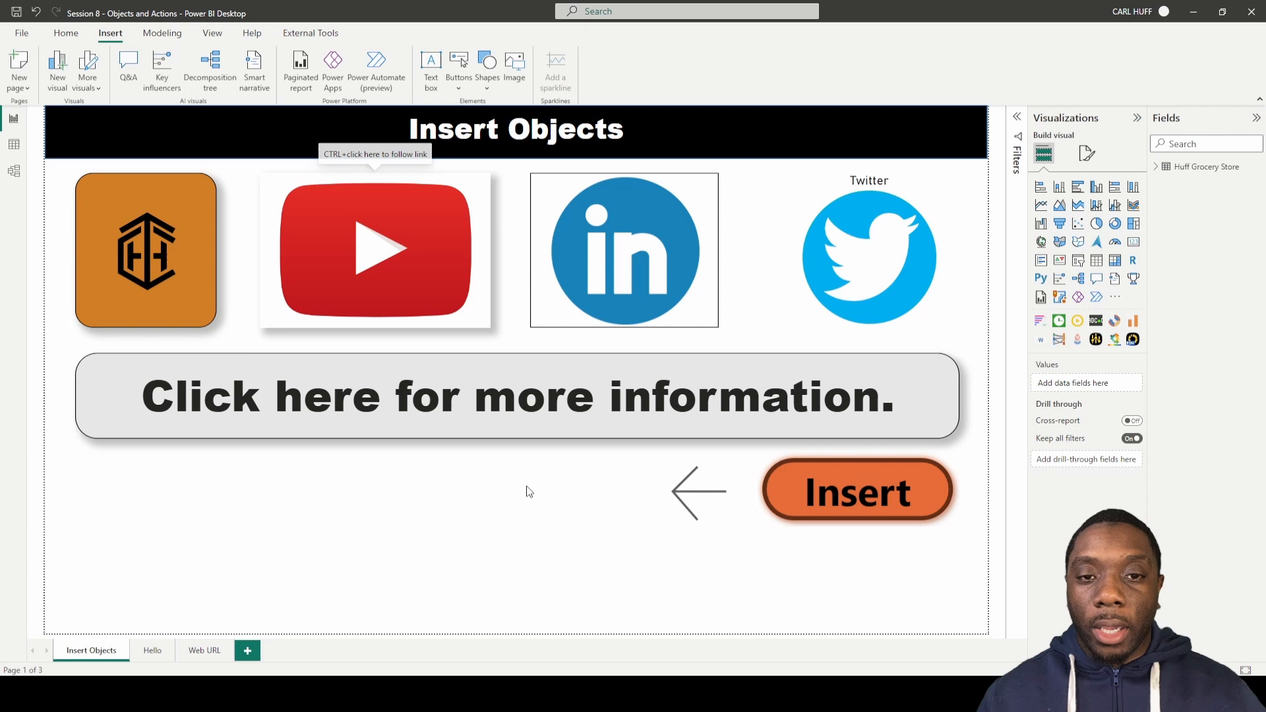
mouse_move(480, 517)
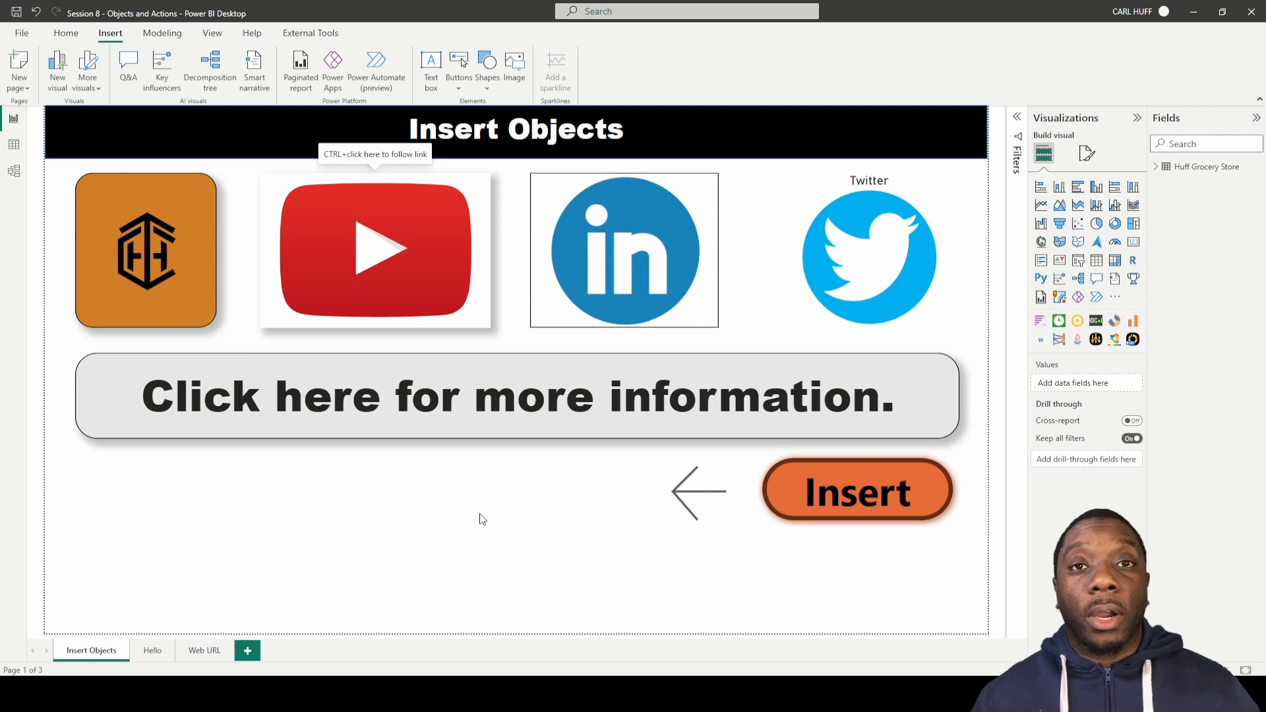